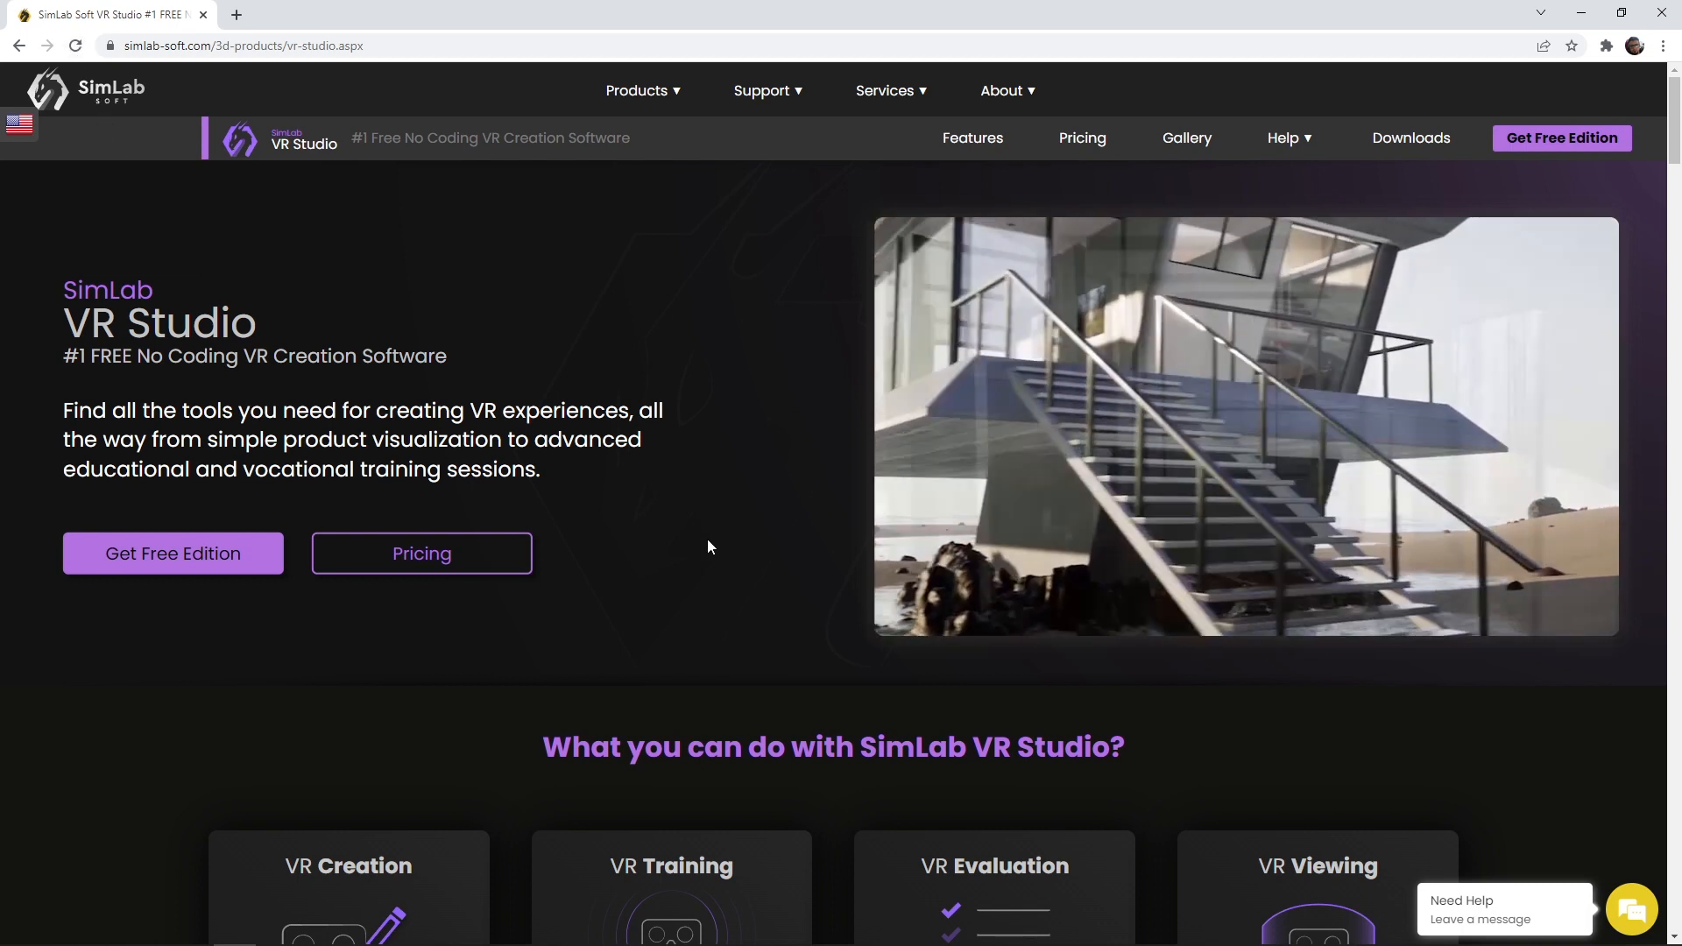
# - Start the dinosaur-catching game by selecting the green egg on the console
pyautogui.scroll(-3)
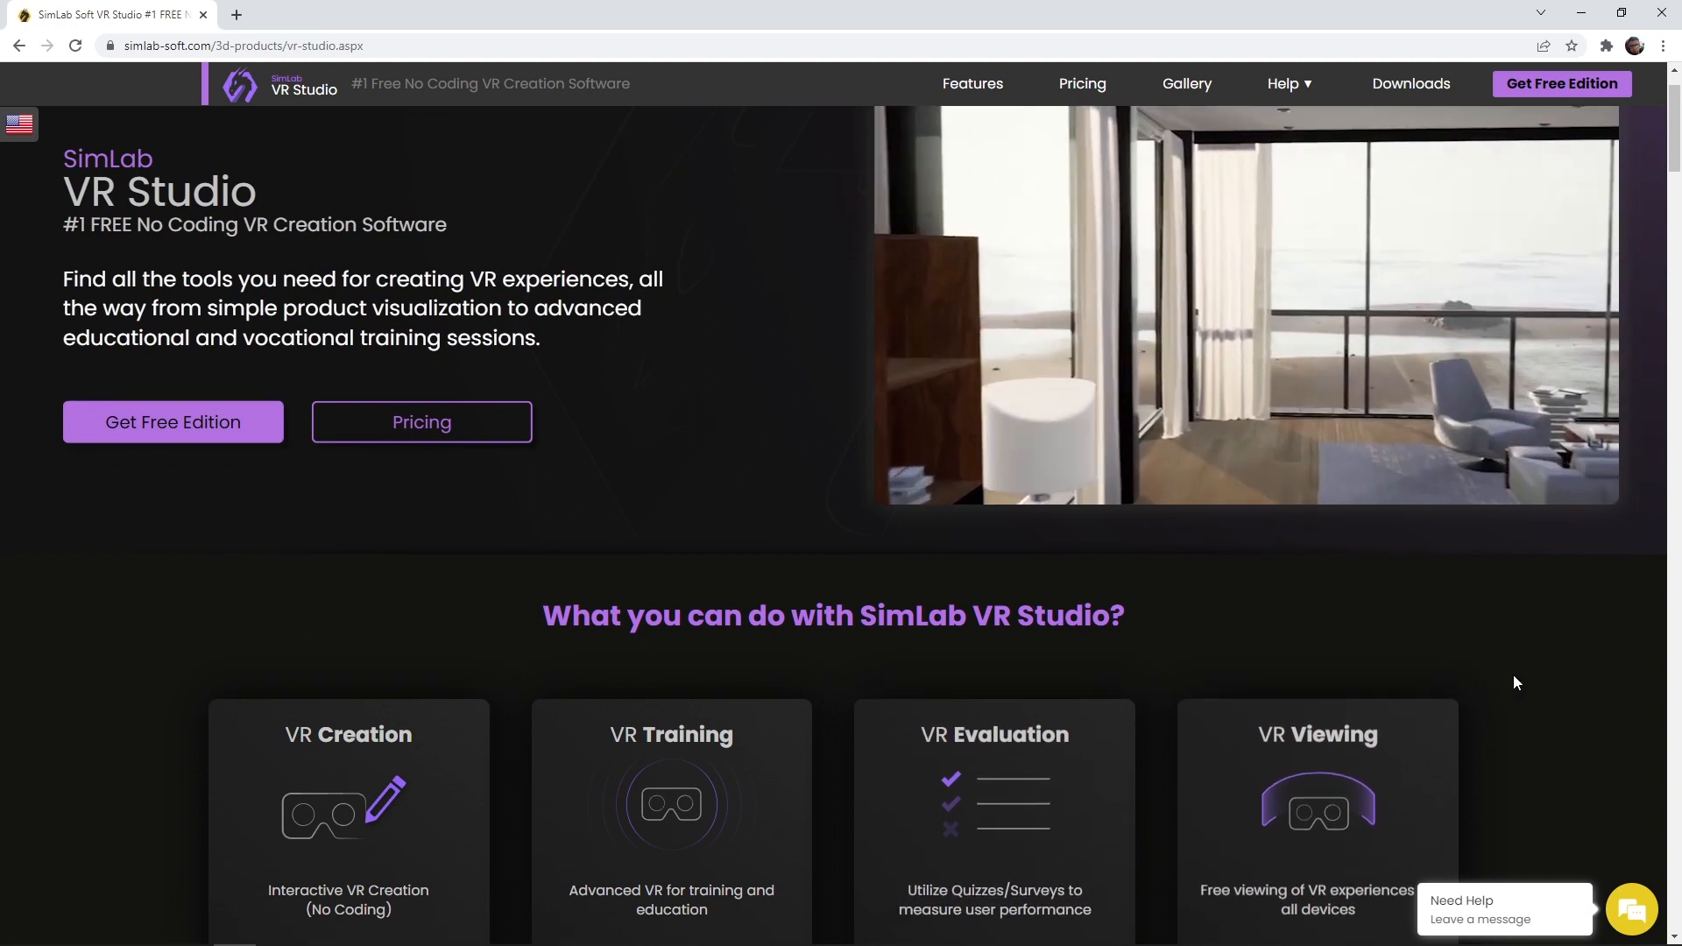
pyautogui.scroll(-3)
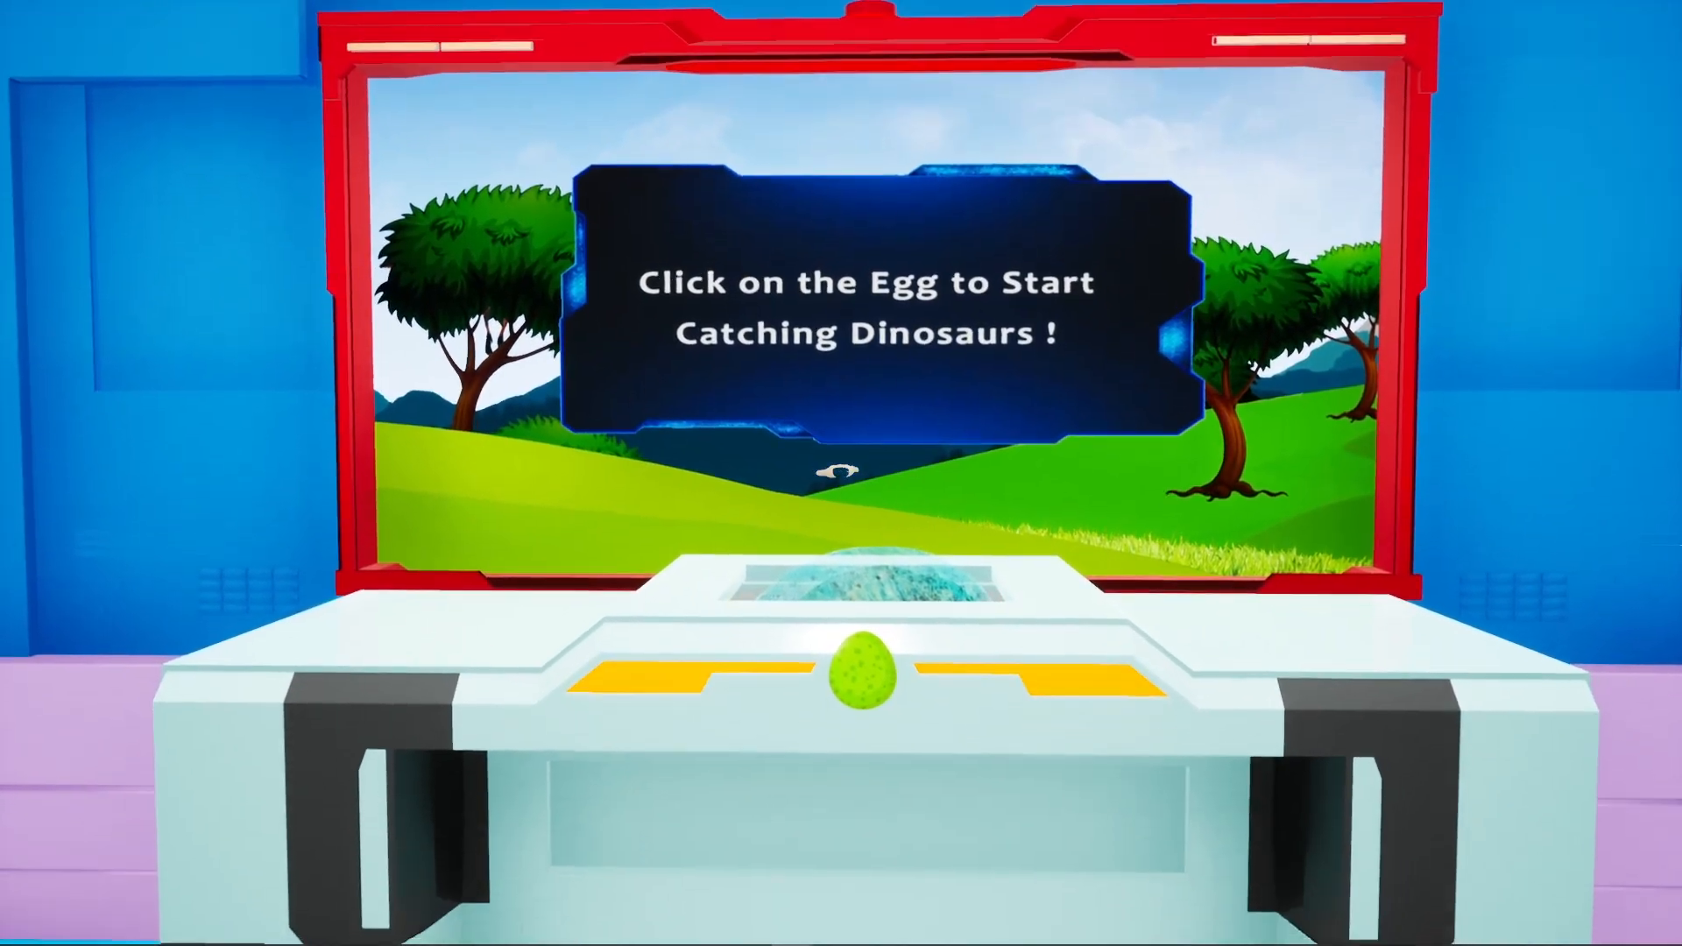
pyautogui.click(848, 686)
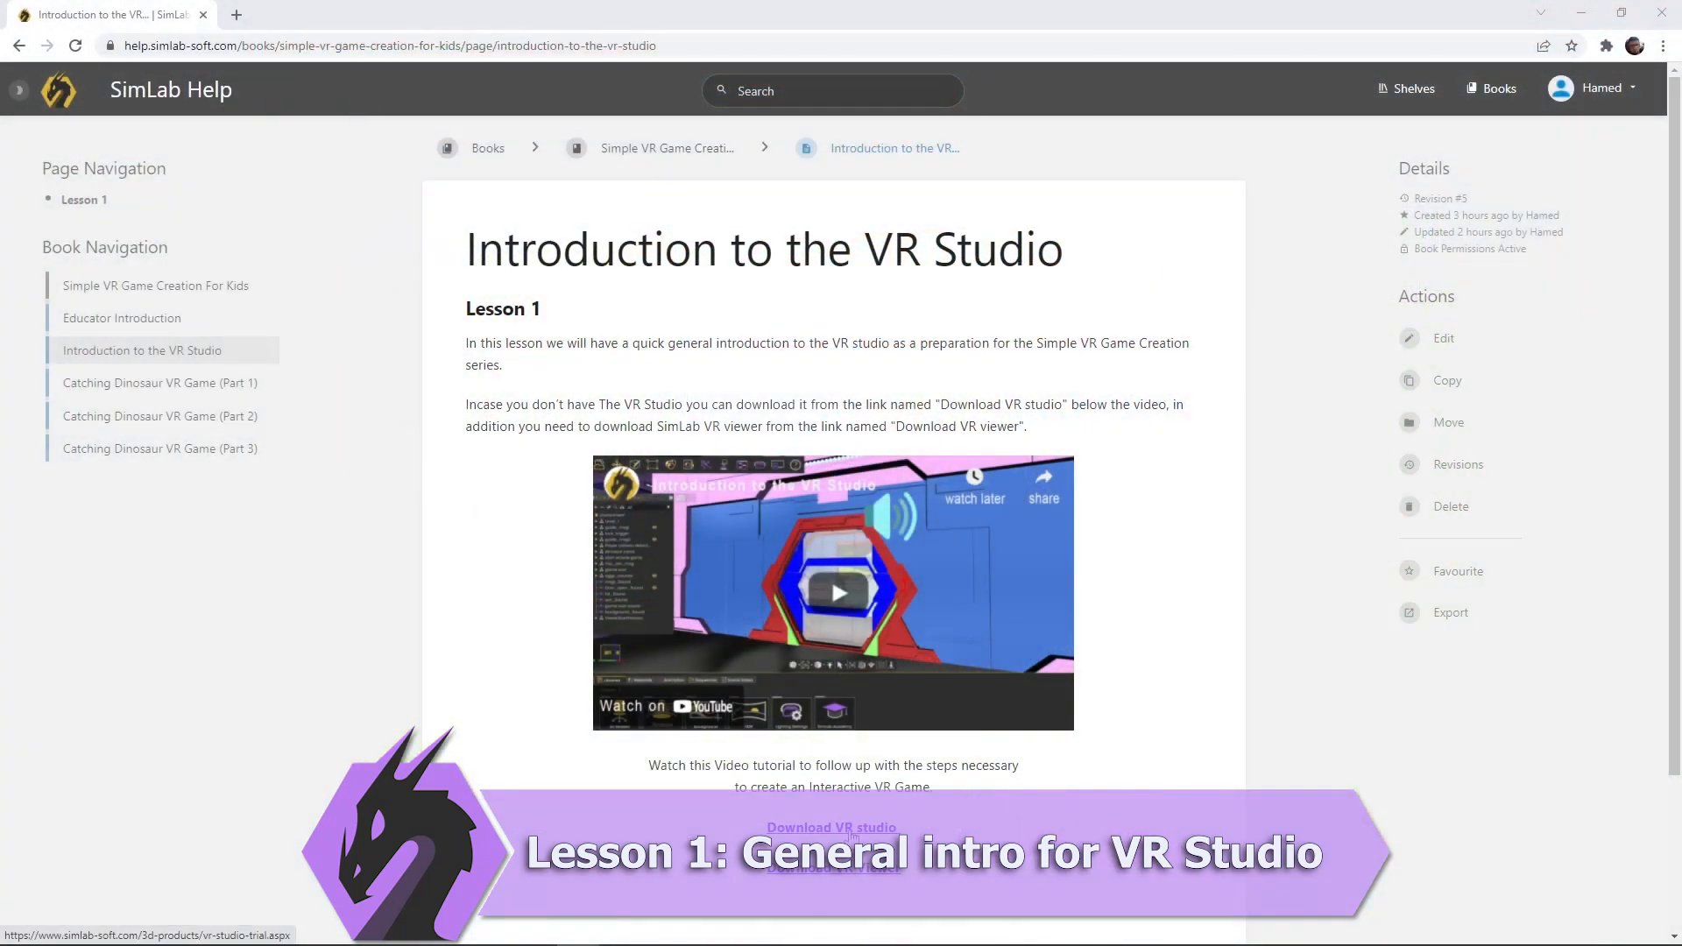
# - Download VR Studio via the 'Download VR studio' link on the Lesson 1 page
pyautogui.click(830, 827)
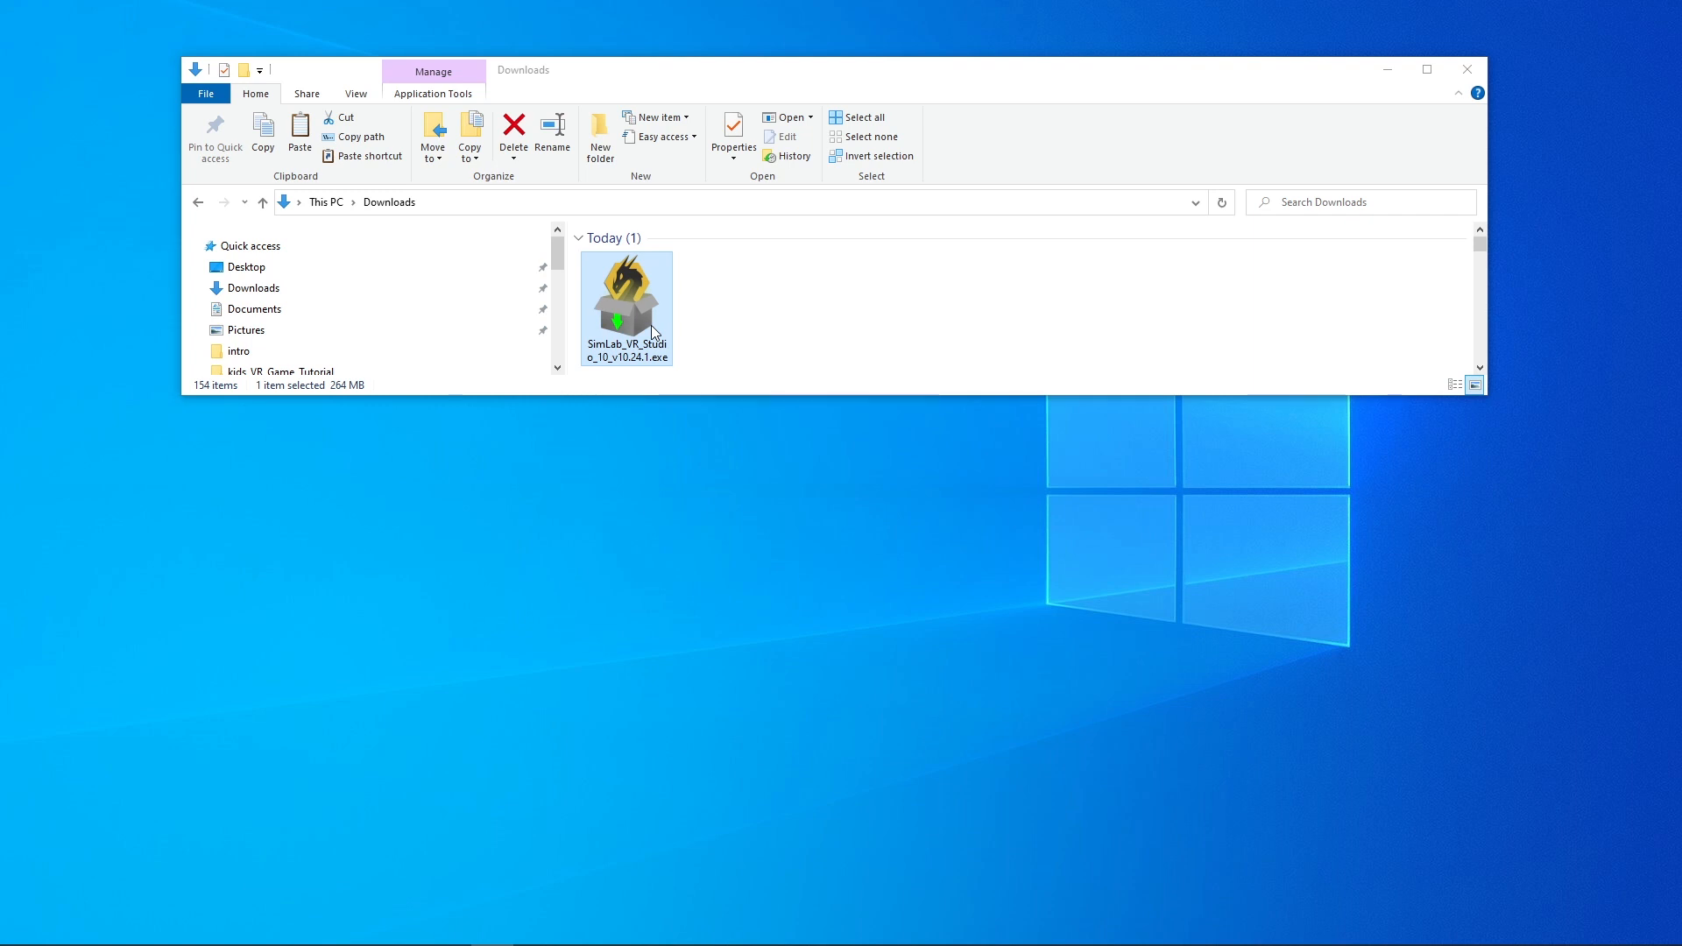
# - Run SimLab_VR_Studio_10_v10.24.1.exe and continue past the setup wizard welcome page
pyautogui.doubleClick(627, 294)
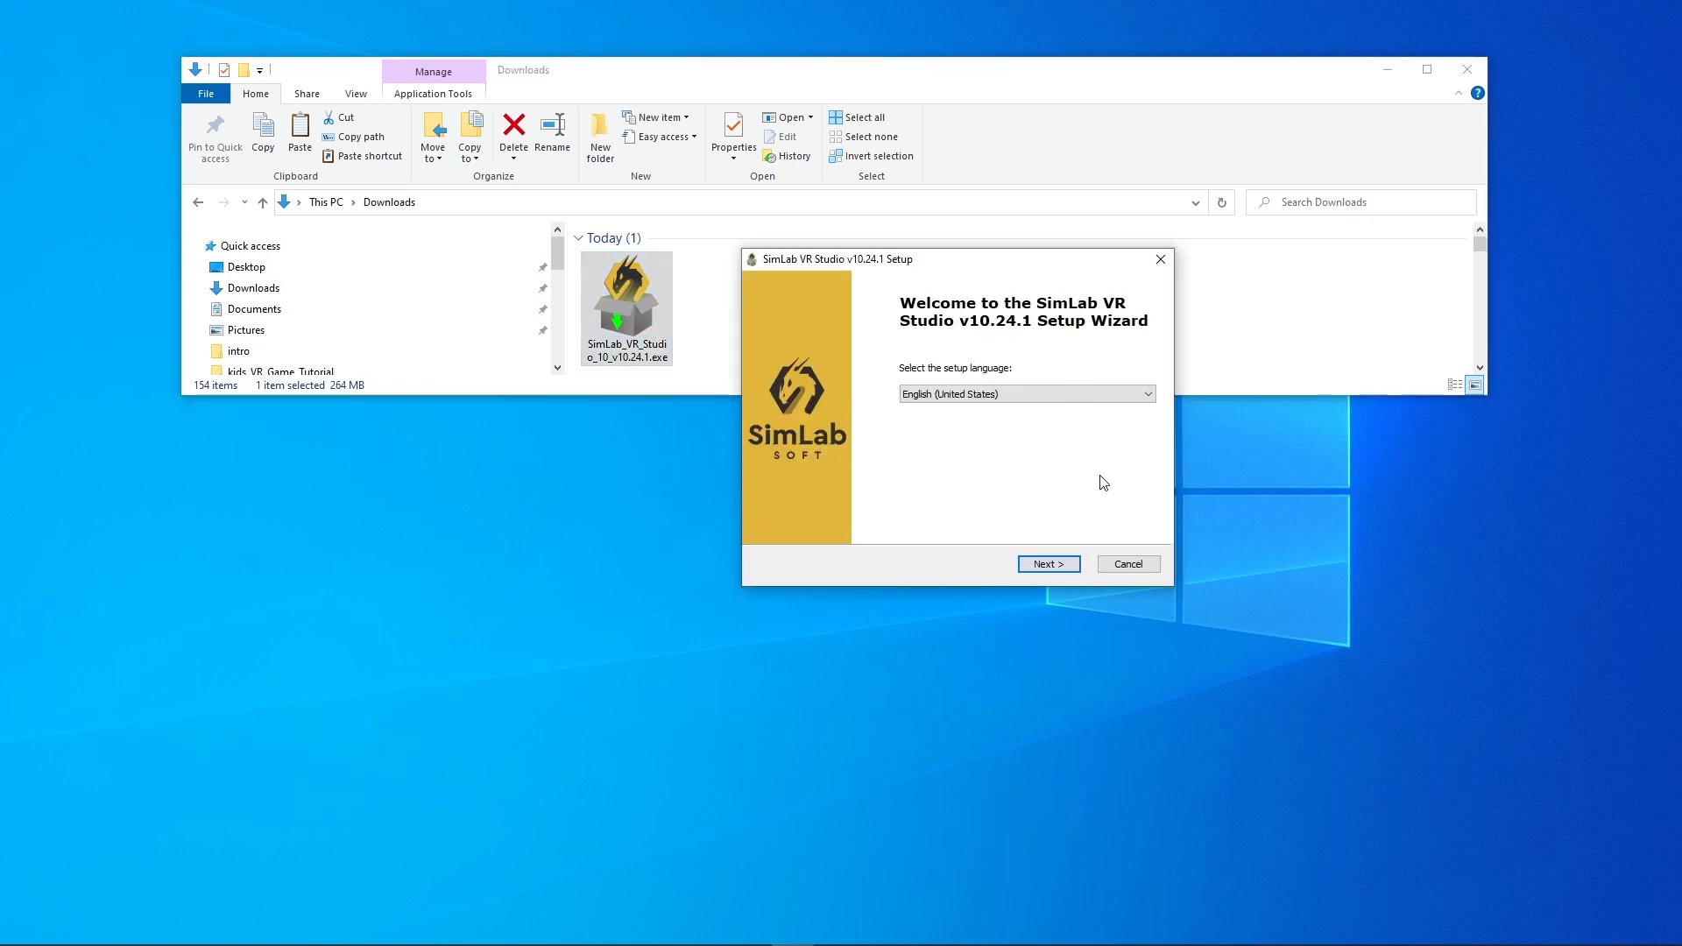
pyautogui.click(1046, 562)
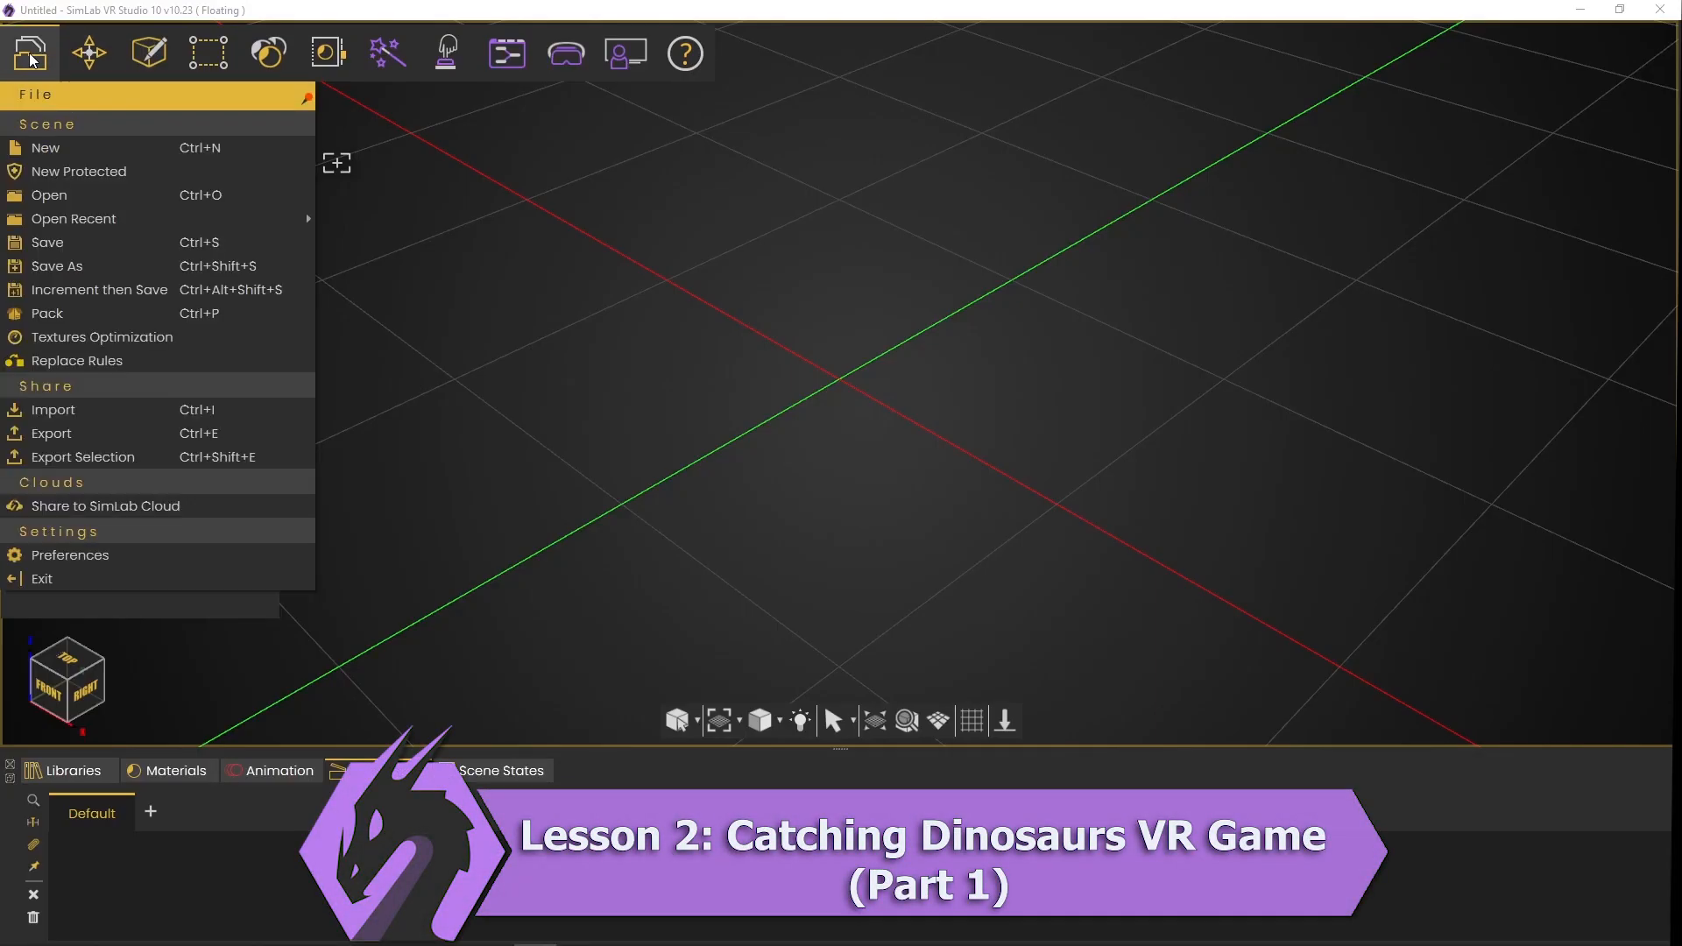
# - Load Level_1_asset.zim from Downloads and orbit around the gate model
pyautogui.click(49, 194)
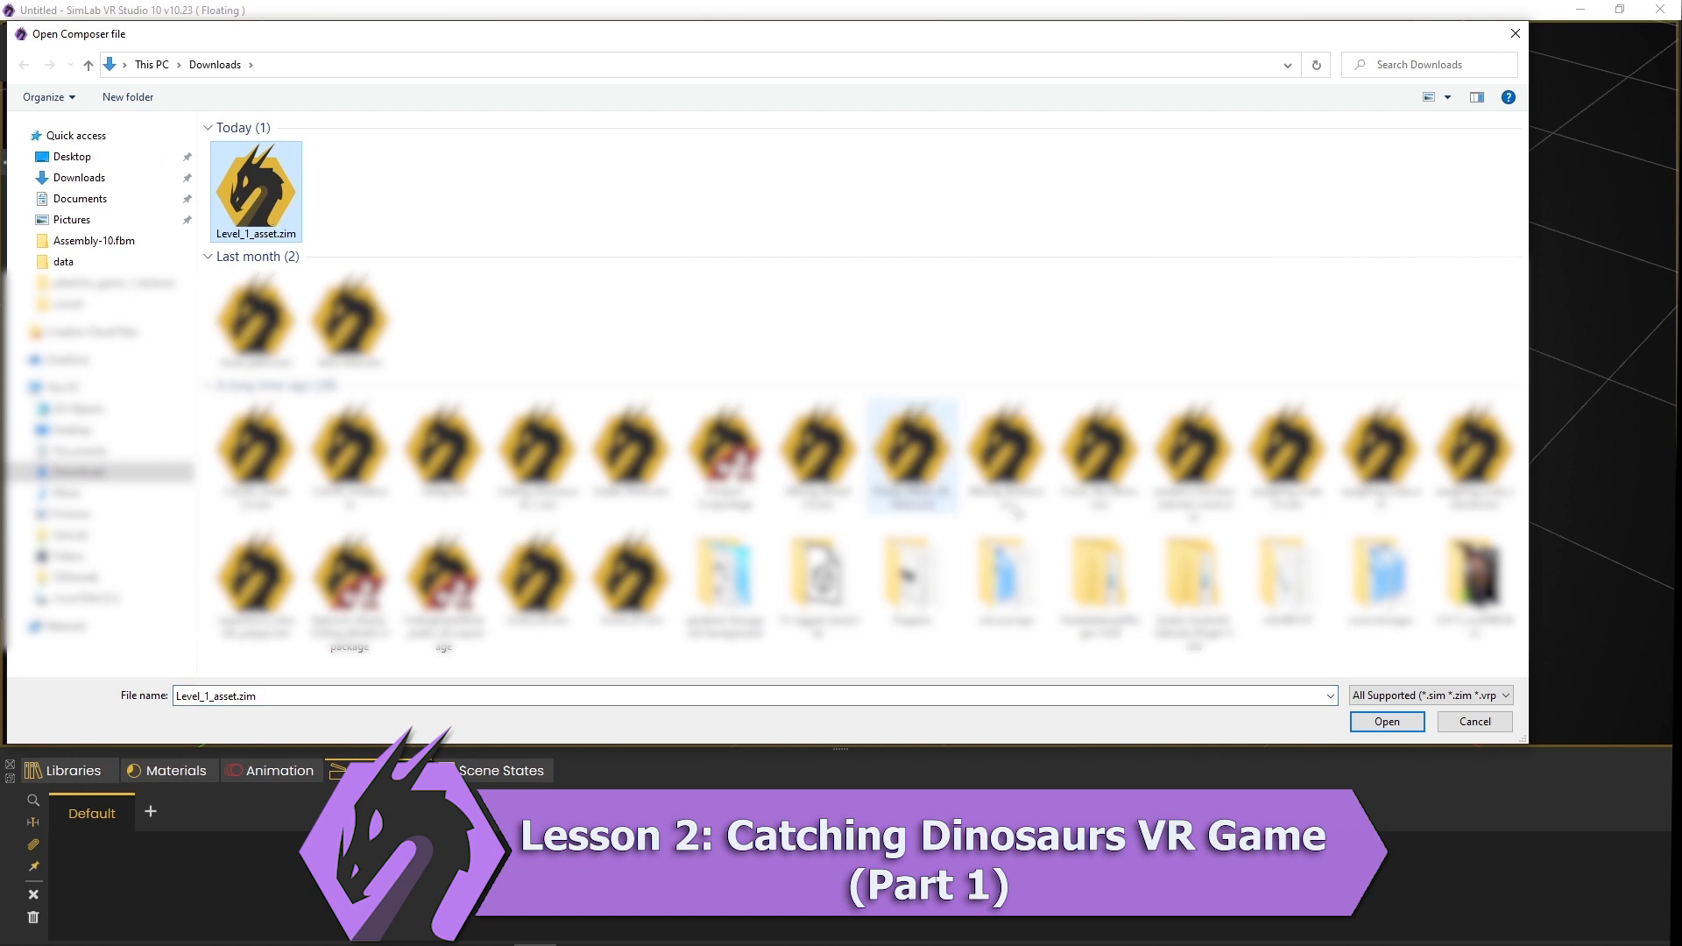
pyautogui.click(1383, 719)
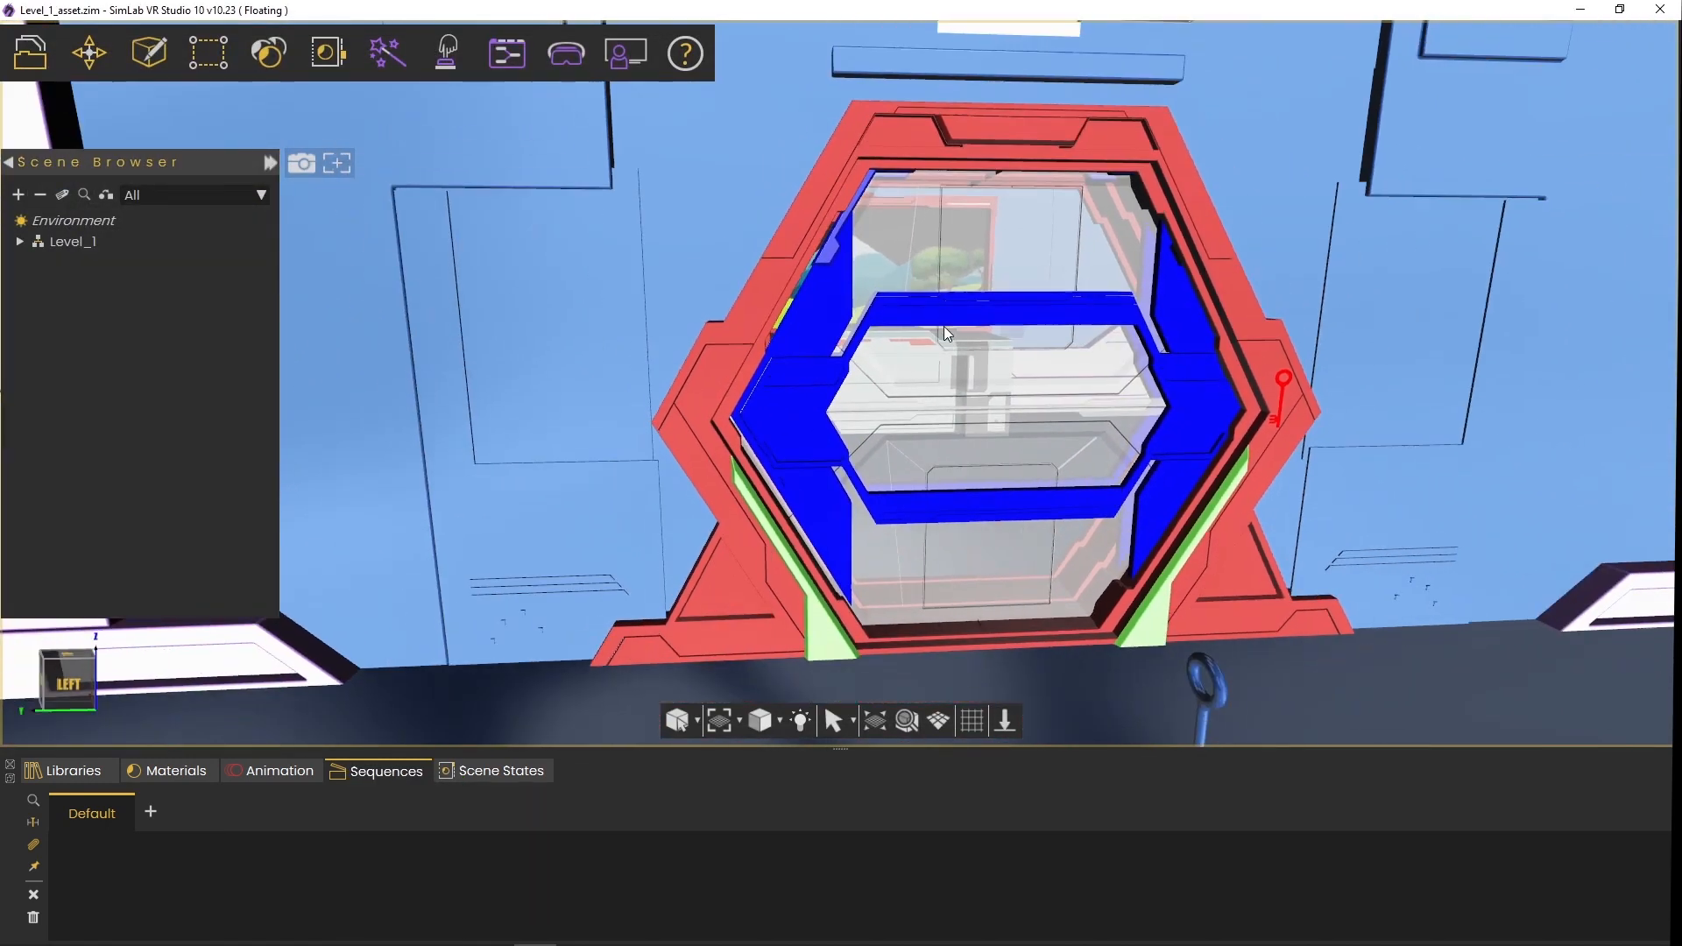
pyautogui.moveTo(944, 332); pyautogui.dragTo(698, 451)
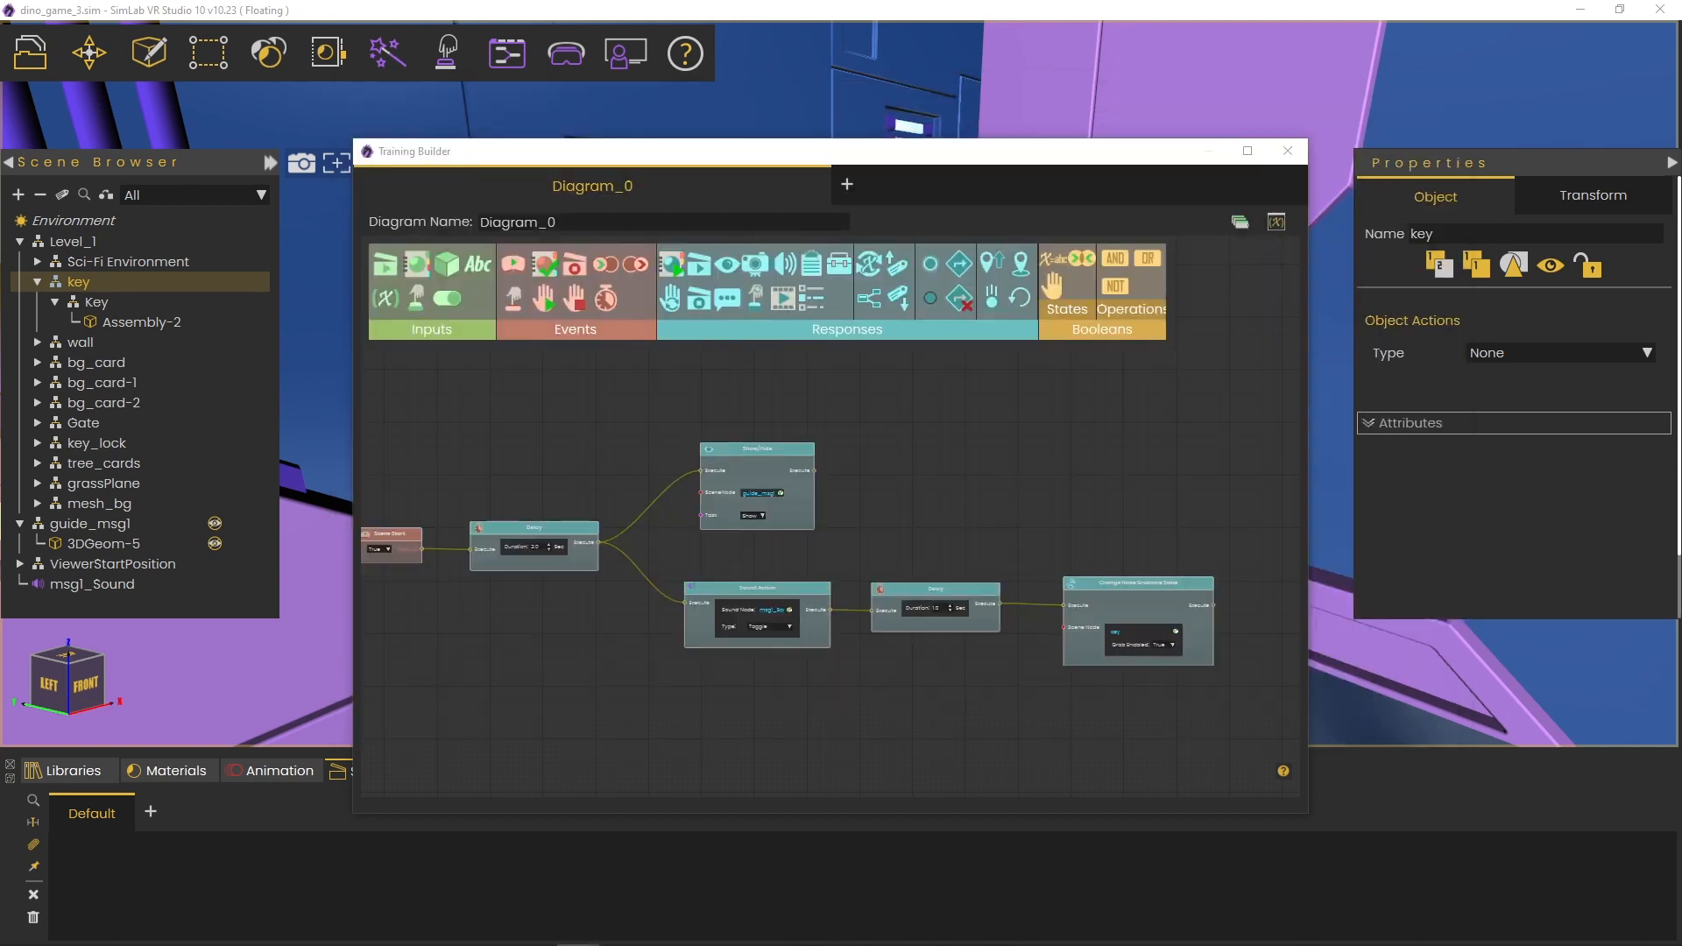
pyautogui.moveTo(1617, 149)
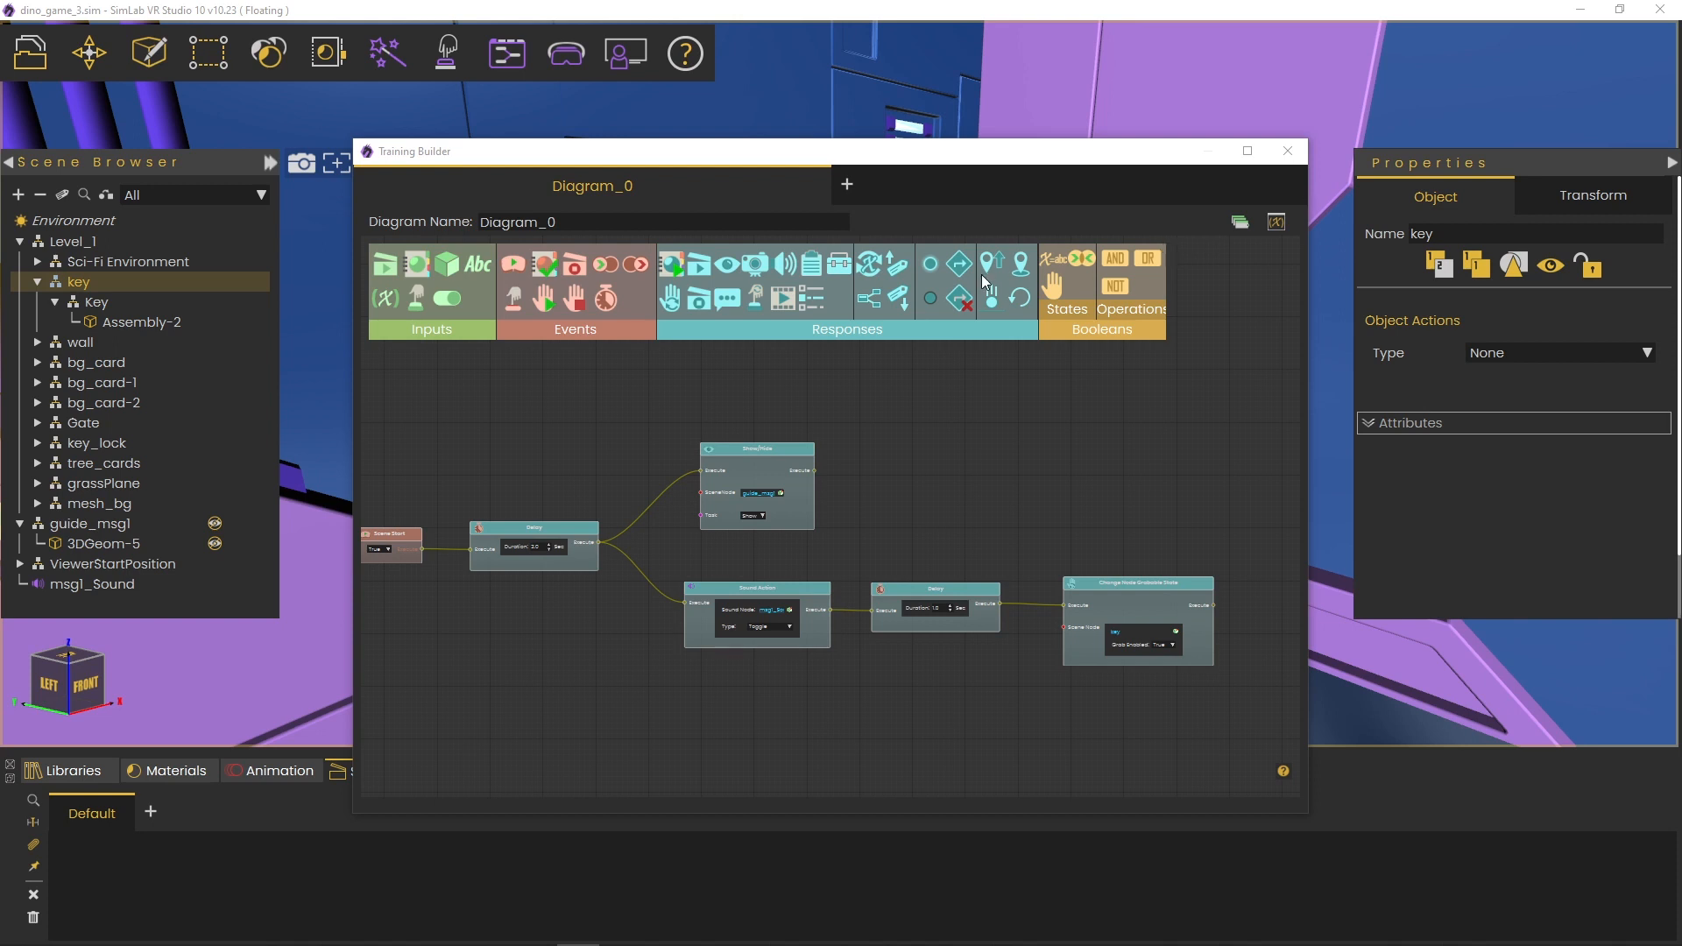
pyautogui.moveTo(505, 53)
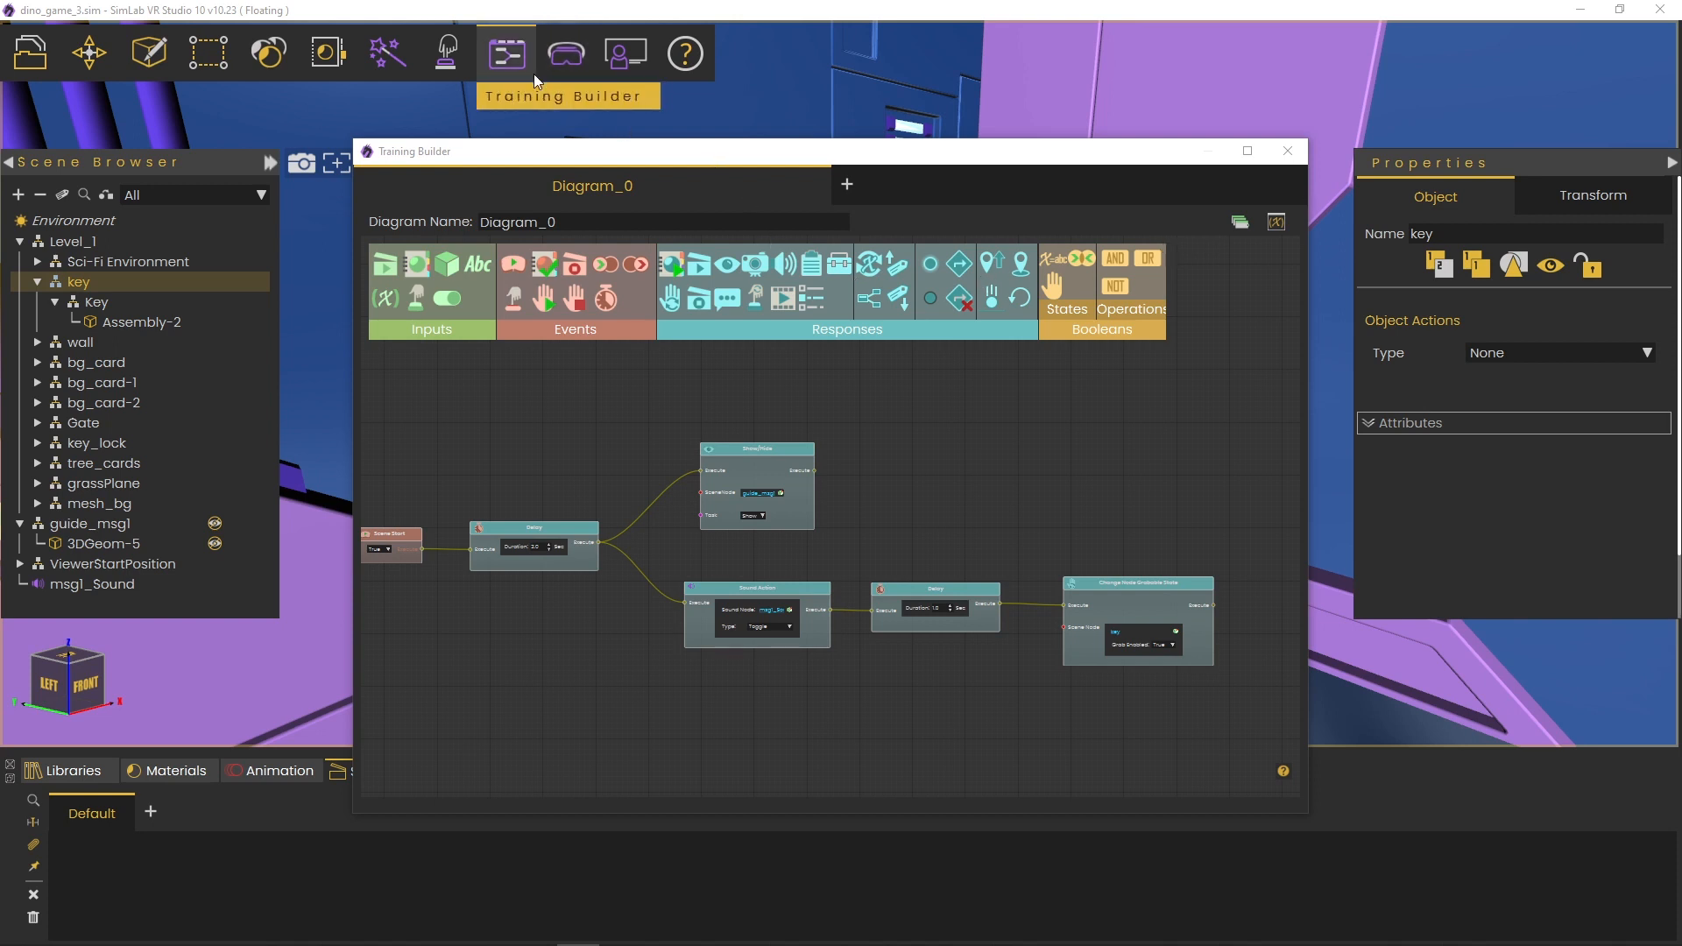
pyautogui.moveTo(566, 52)
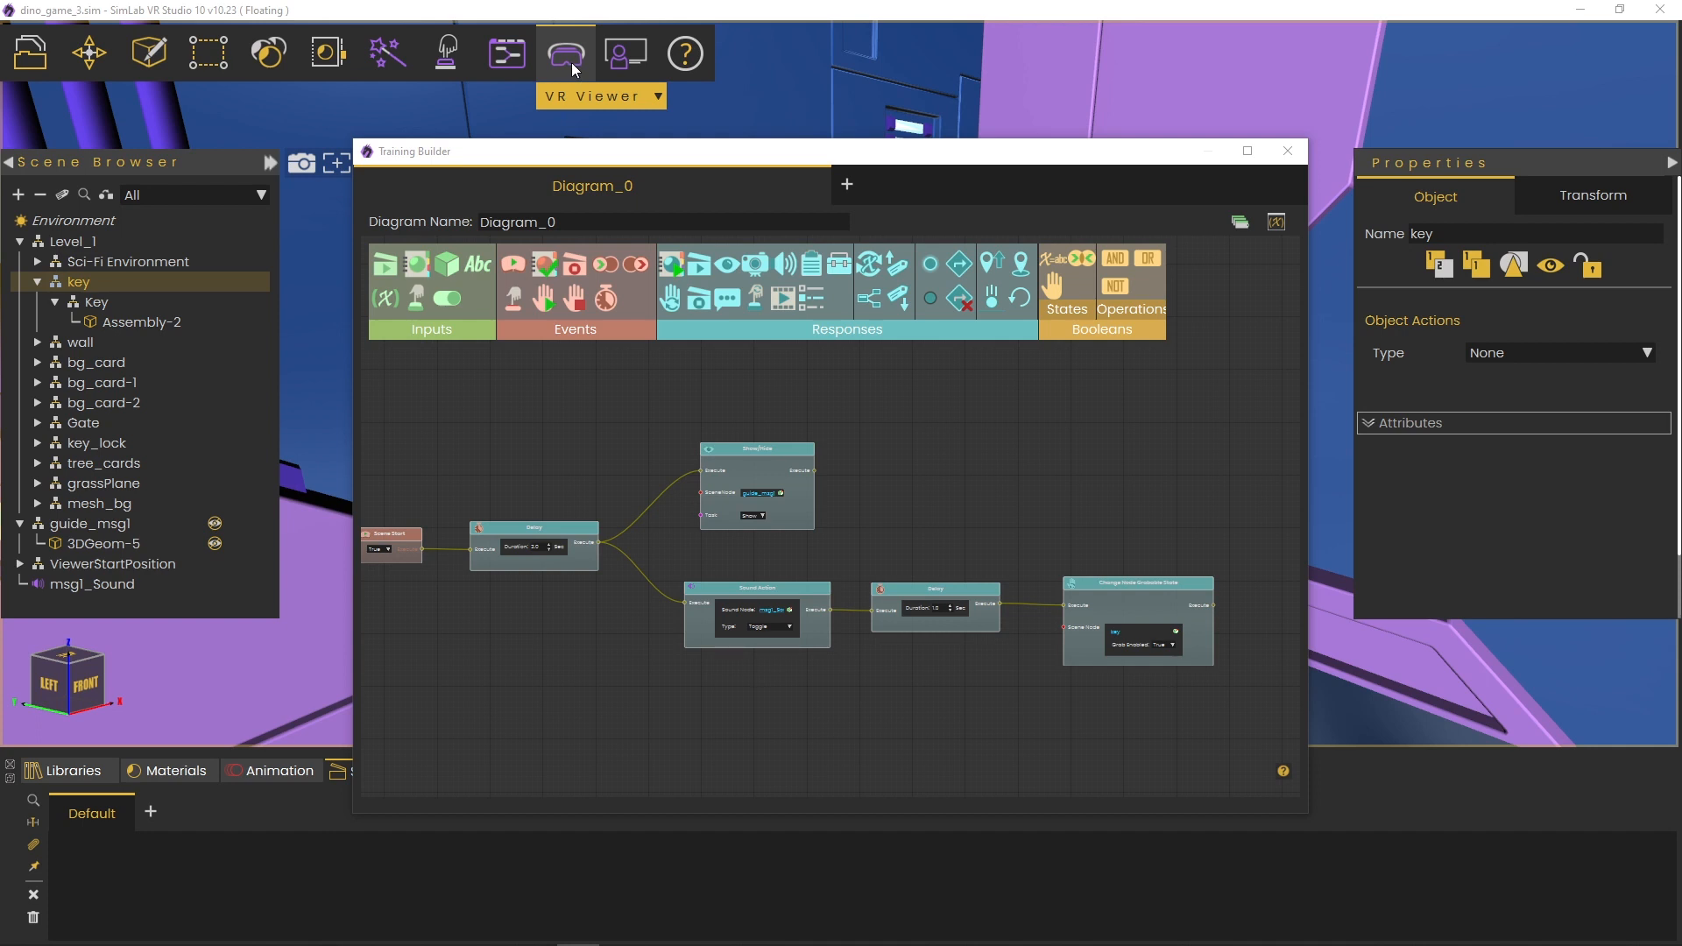
# - Show the VR Viewer dropdown with its viewing and export options
pyautogui.click(566, 54)
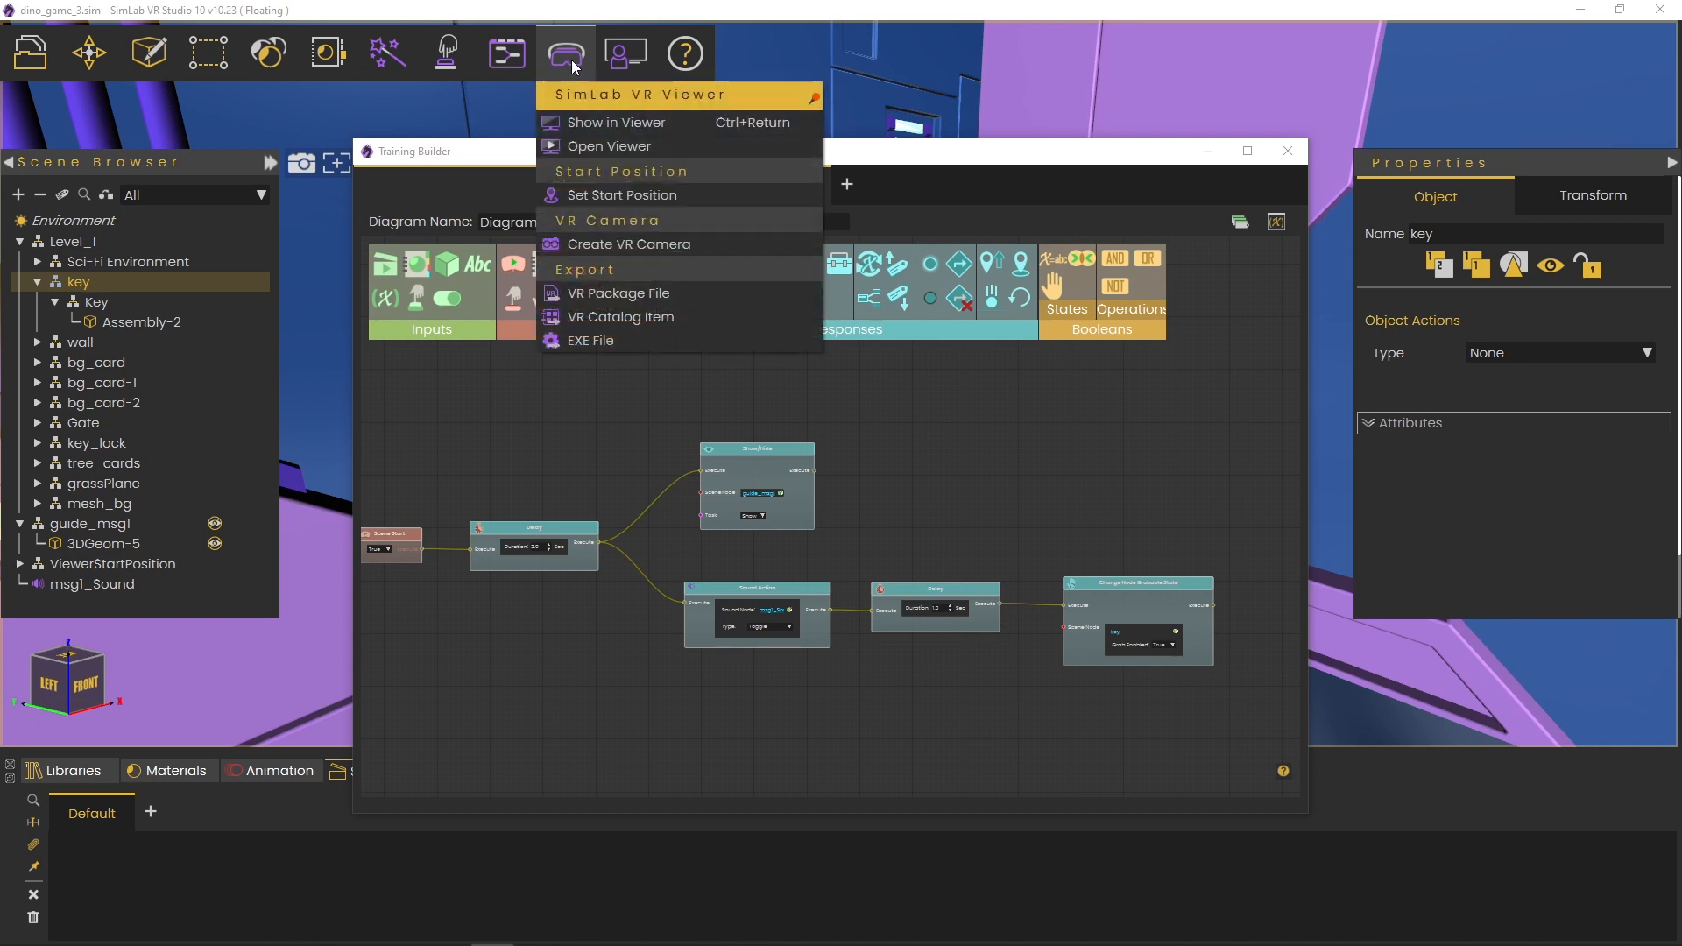